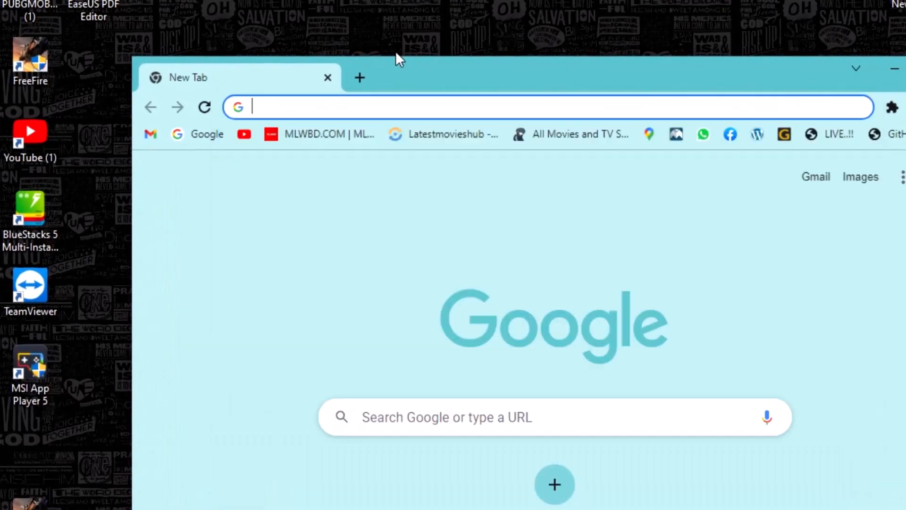
Search Google for the HP LaserJet 141w printer driver and scroll through the download-site results
{"action": "type", "text": "hp laserjet p179FWG TONER"}
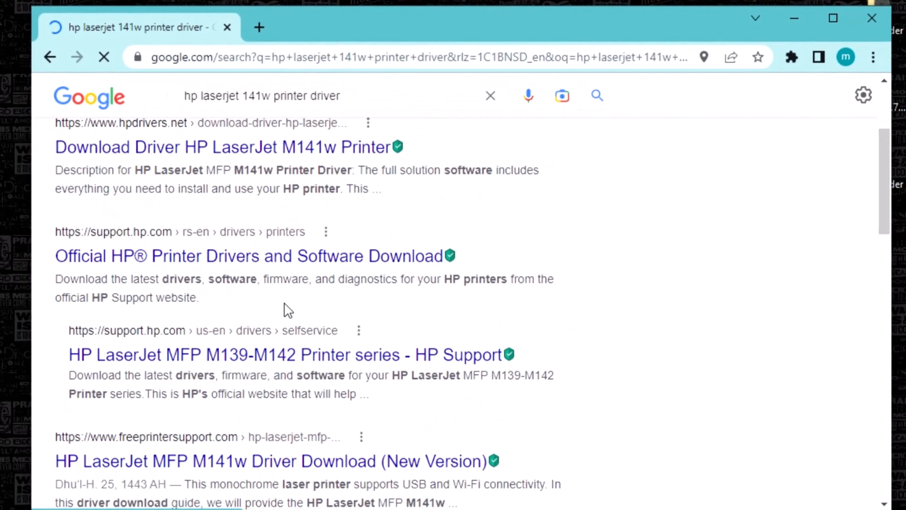
{"action": "scroll", "scroll_direction": "down", "scroll_amount": 3}
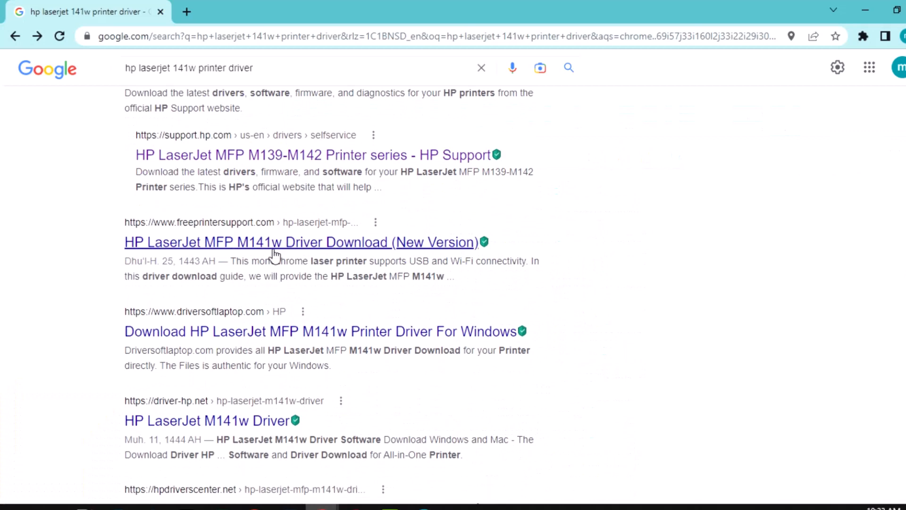
Download the Windows 10 HP Easy Start driver package from freeprintersupport.com's M141w page
{"action": "left_click", "coordinate": [300, 242]}
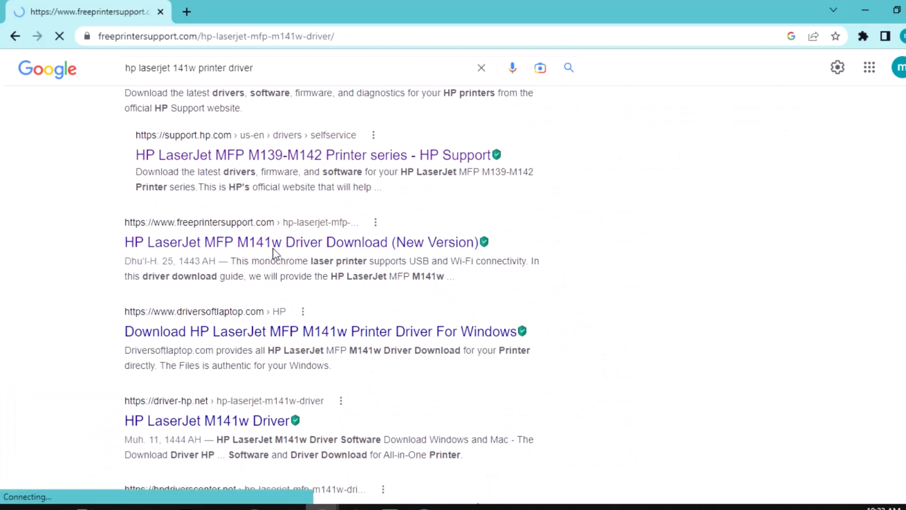
{"action": "left_click", "coordinate": [300, 241]}
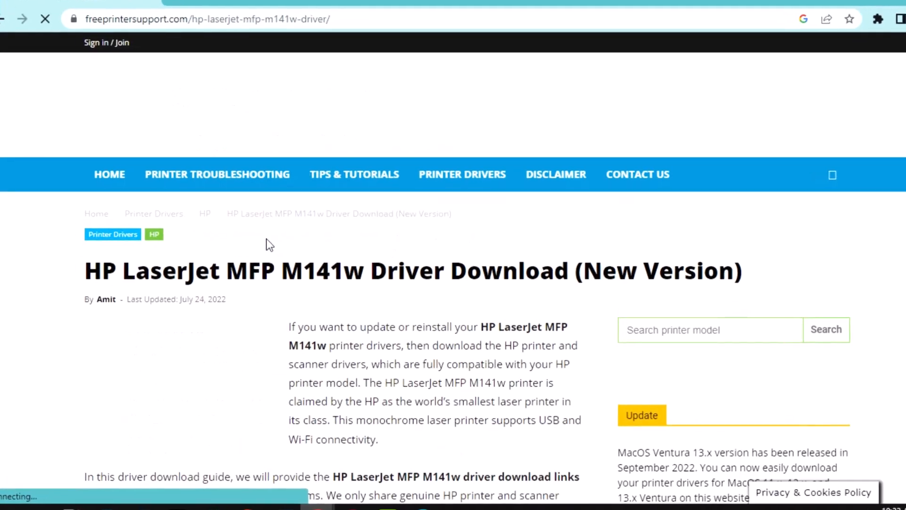
{"action": "scroll", "scroll_direction": "down", "scroll_amount": 3}
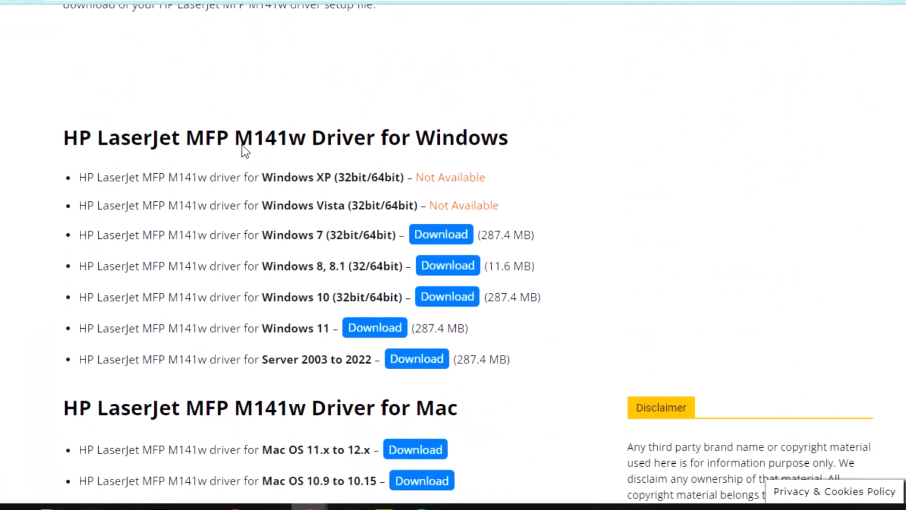
{"action": "scroll", "scroll_direction": "down", "scroll_amount": 3}
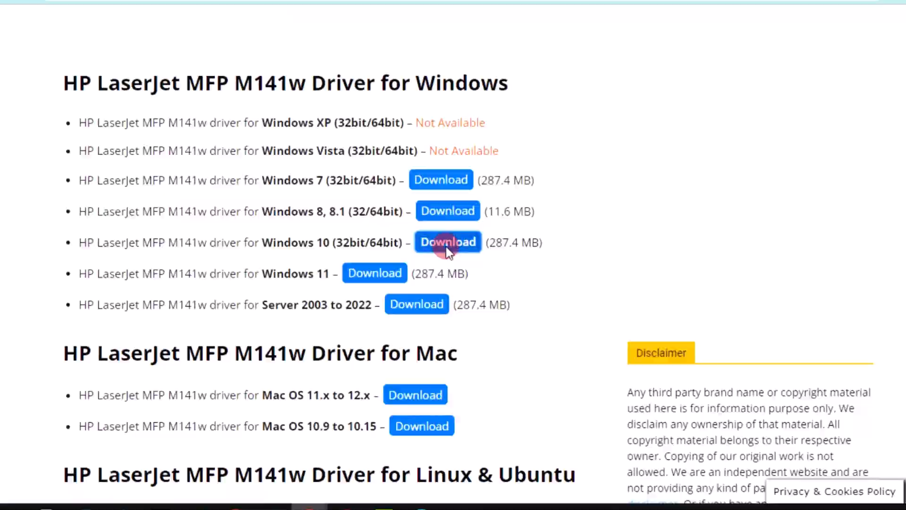
{"action": "left_click", "coordinate": [448, 242]}
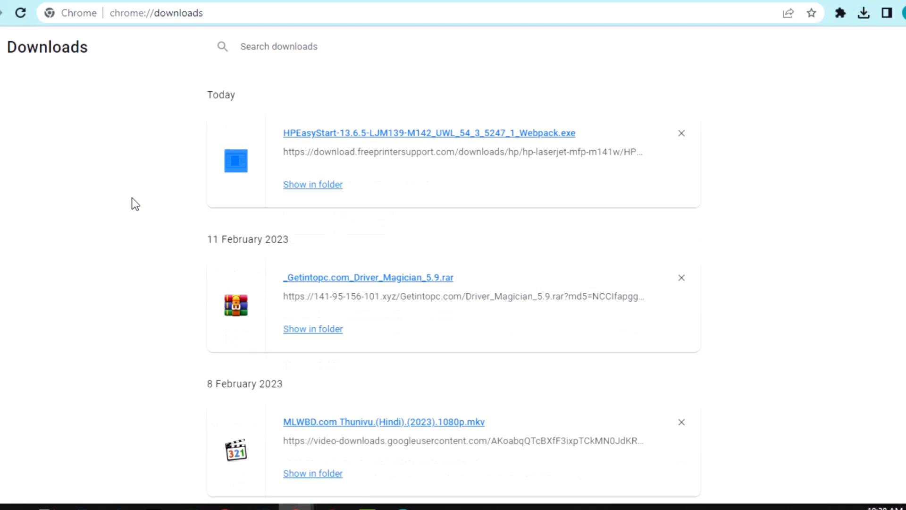
Launch the downloaded HPEasyStart installer and cancel joining the 4G RST wireless network
{"action": "left_click", "coordinate": [313, 183]}
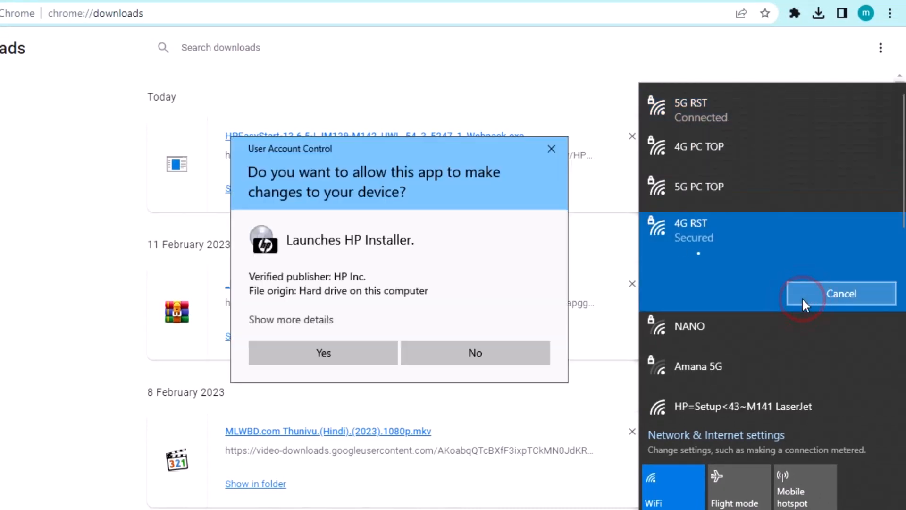
{"action": "left_click", "coordinate": [323, 352]}
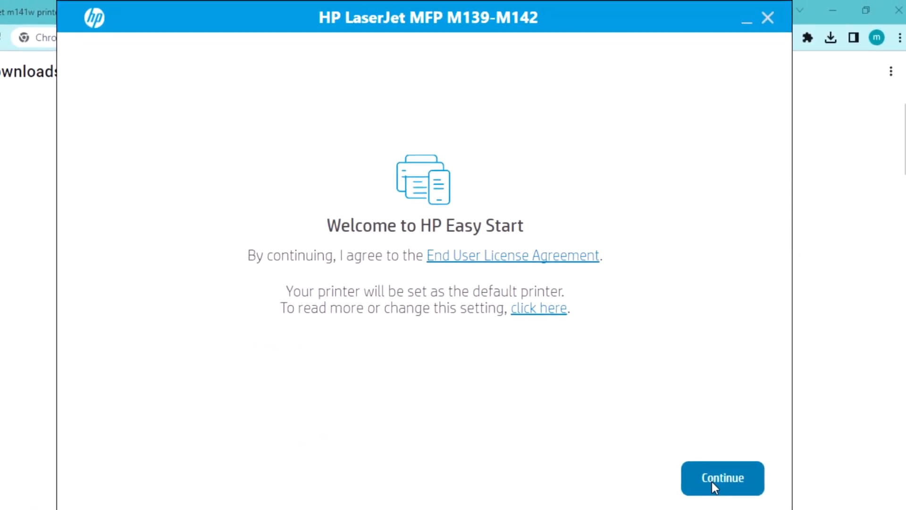
Accept the license, decline usage-data sharing, and connect the found M139-M142 printer wirelessly
{"action": "left_click", "coordinate": [721, 478]}
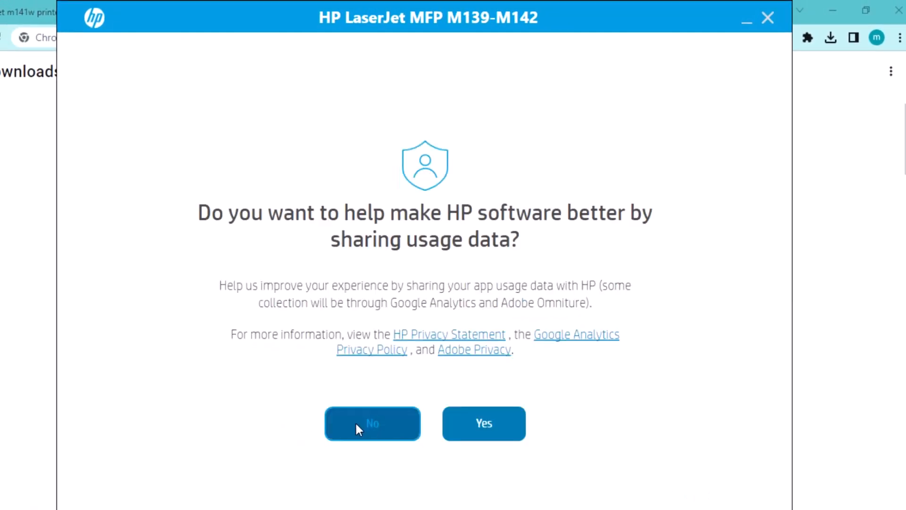
{"action": "left_click", "coordinate": [372, 424]}
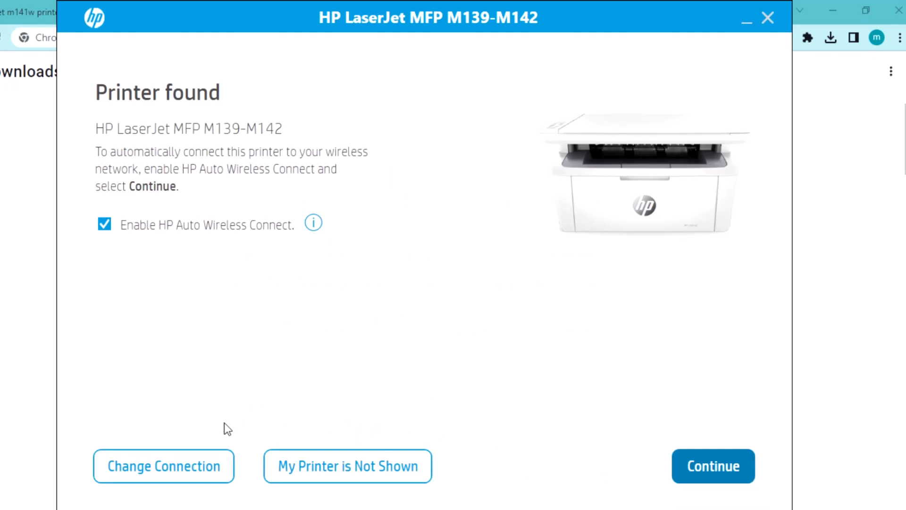
{"action": "mouse_move", "coordinate": [661, 176]}
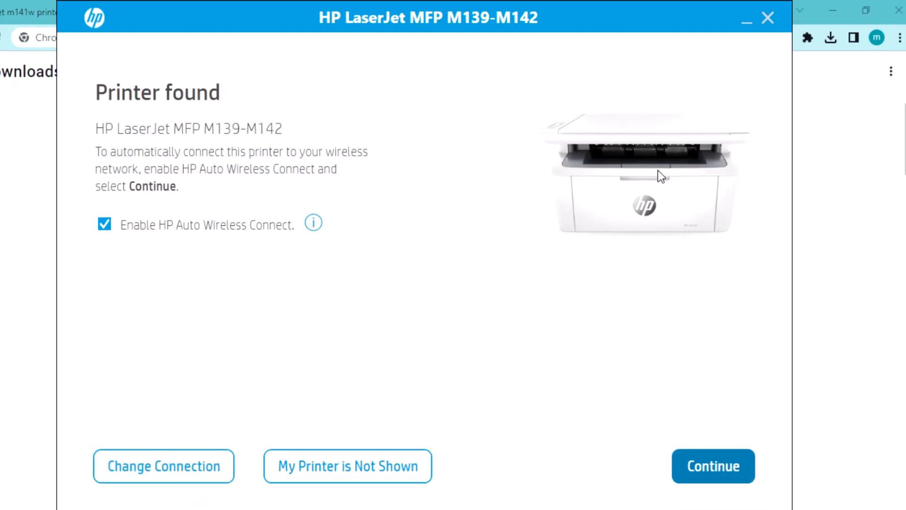
{"action": "mouse_move", "coordinate": [175, 250]}
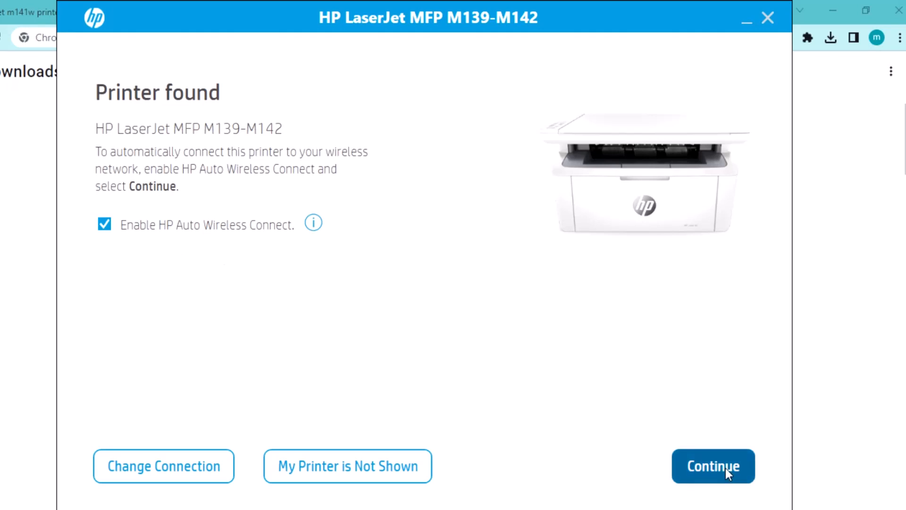
{"action": "left_click", "coordinate": [713, 466]}
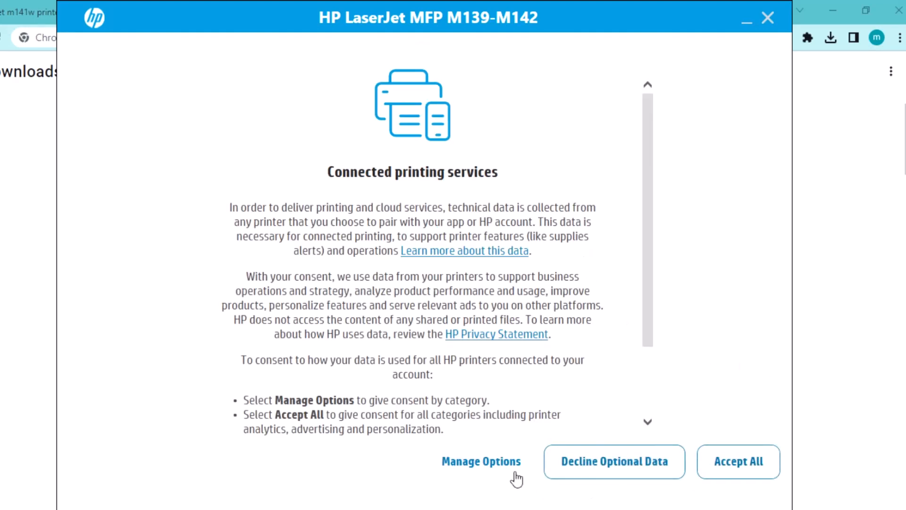
Keep every optional privacy consent off under Manage Options and continue to the country page
{"action": "left_click", "coordinate": [480, 461]}
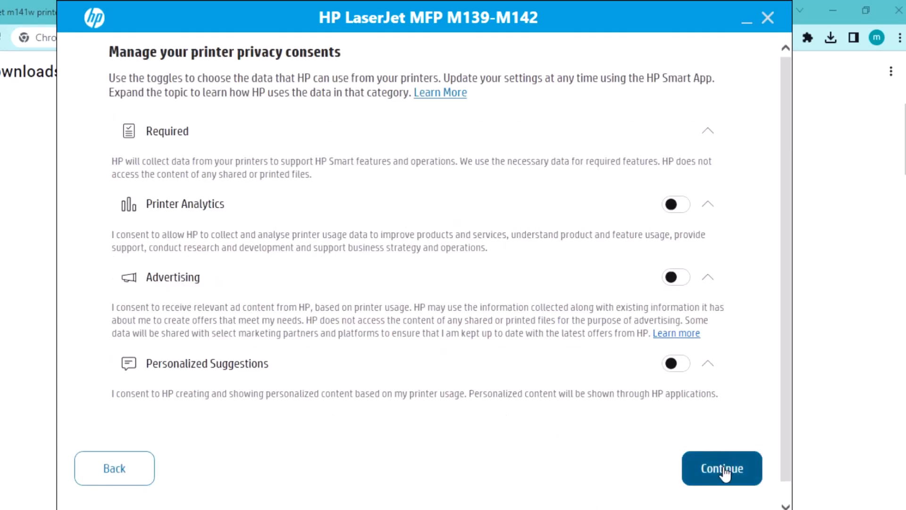
{"action": "left_click", "coordinate": [721, 468]}
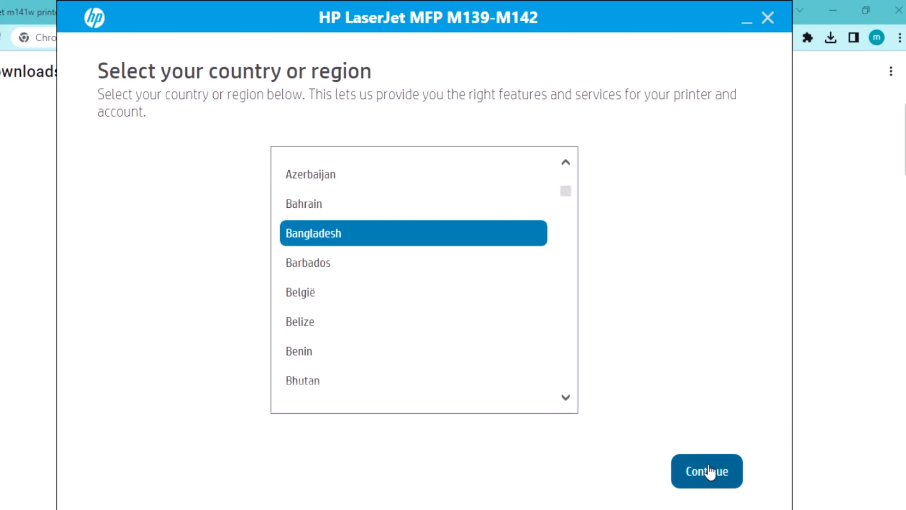
Confirm Bangladesh as the region and skip HP account activation
{"action": "left_click", "coordinate": [706, 471]}
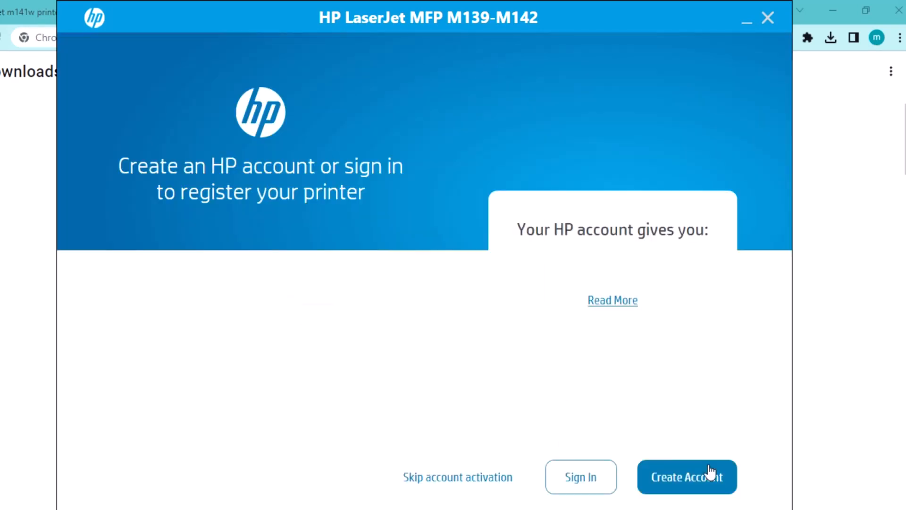
{"action": "left_click", "coordinate": [686, 476]}
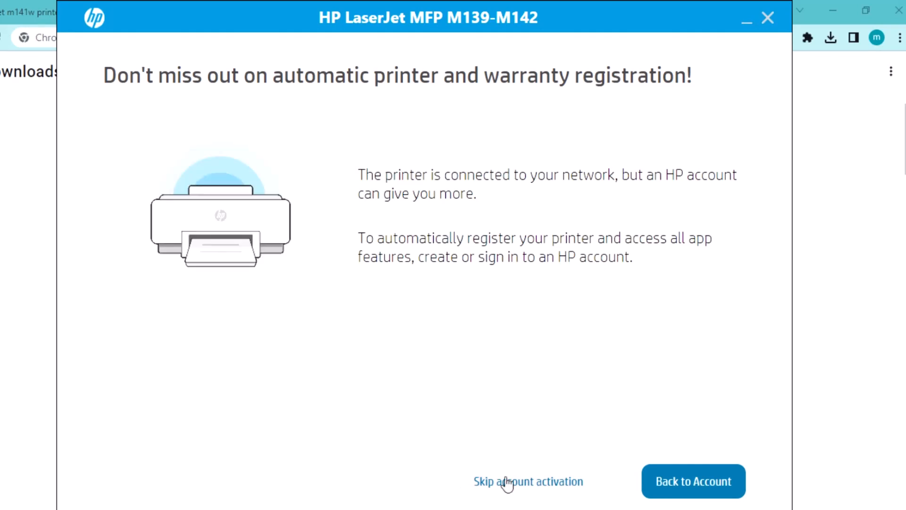
{"action": "left_click", "coordinate": [527, 481]}
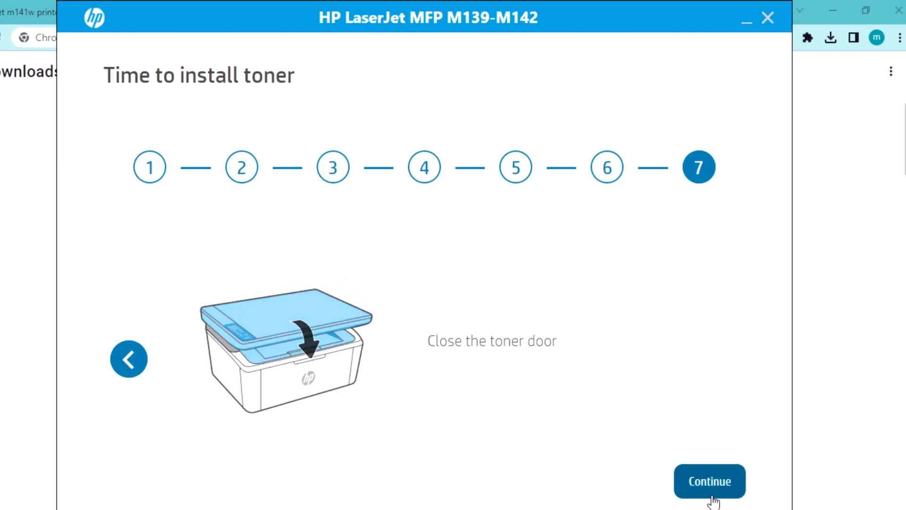
Finish the toner and paper loading guides and apply Notify-only printer updates
{"action": "left_click", "coordinate": [709, 480]}
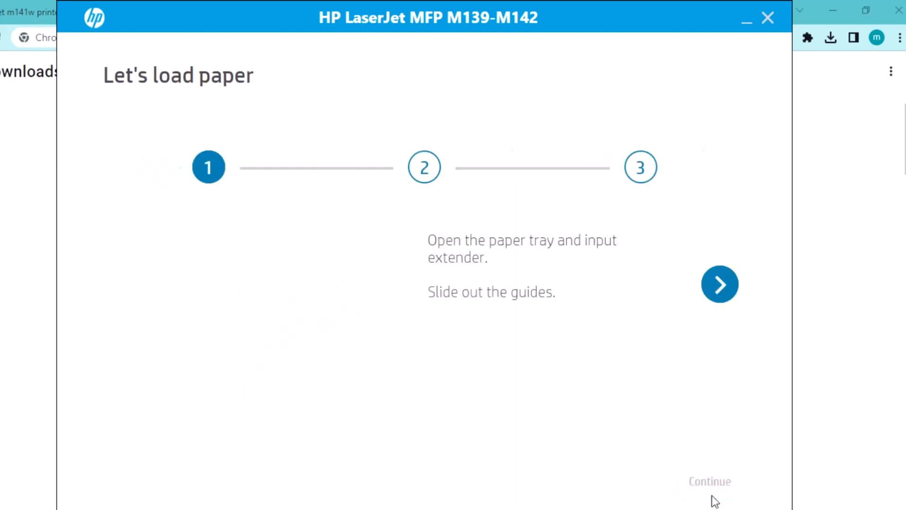
{"action": "left_click", "coordinate": [719, 283]}
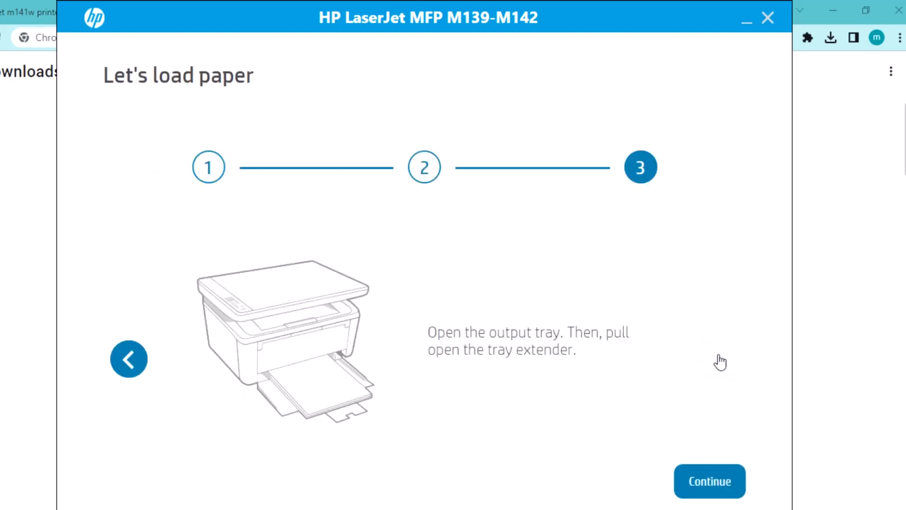
{"action": "left_click", "coordinate": [709, 481]}
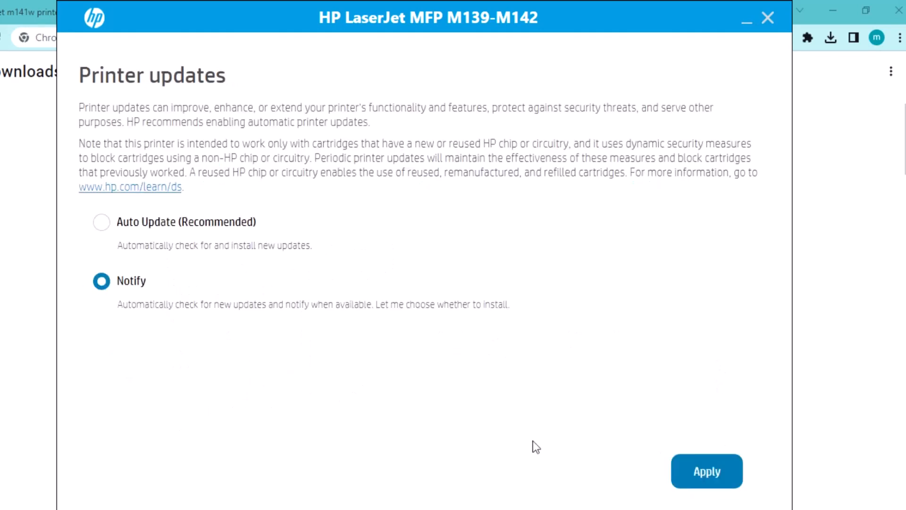
{"action": "left_click", "coordinate": [706, 470]}
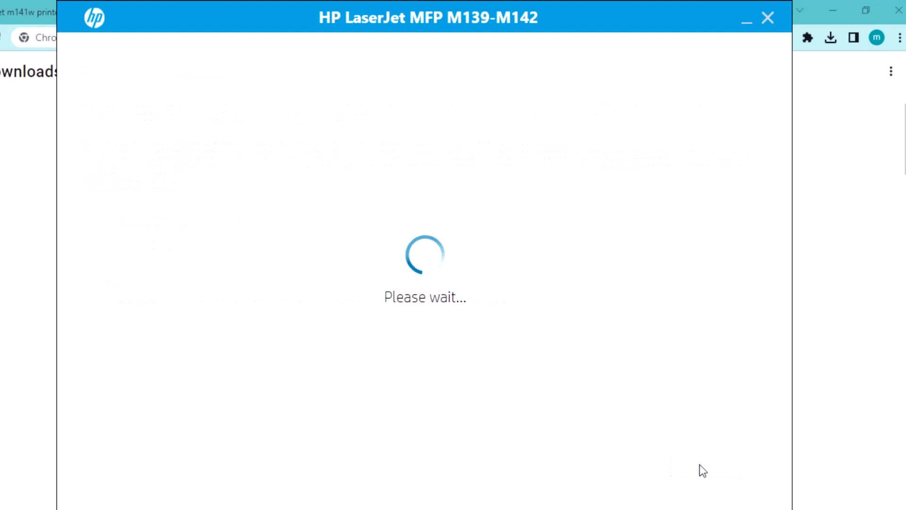
{"action": "left_click", "coordinate": [768, 18]}
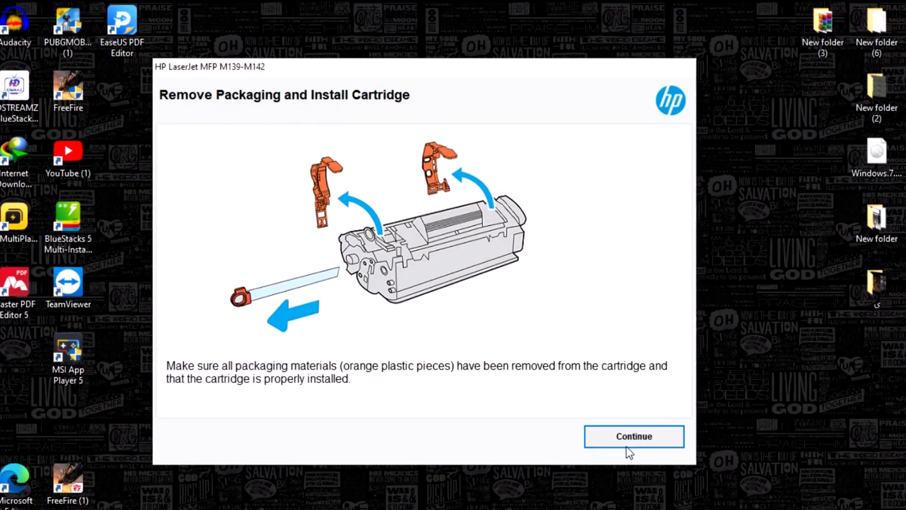
Accept recommended software and agreements, decline analytics, and retry the failed network device install
{"action": "left_click", "coordinate": [633, 436]}
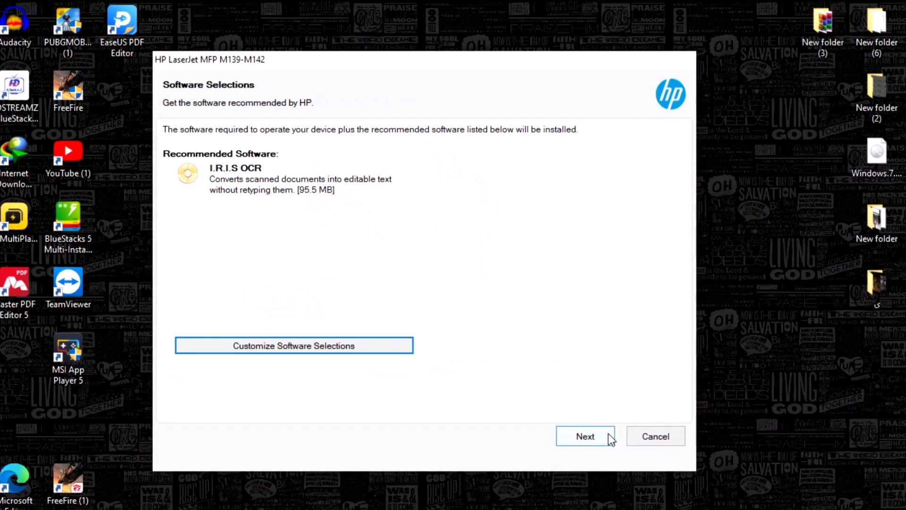
{"action": "left_click", "coordinate": [584, 435]}
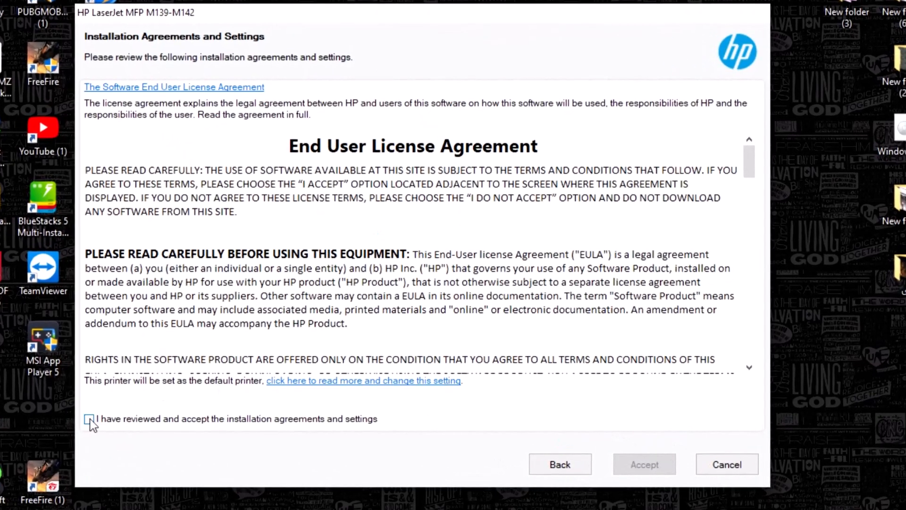
{"action": "left_click", "coordinate": [643, 464]}
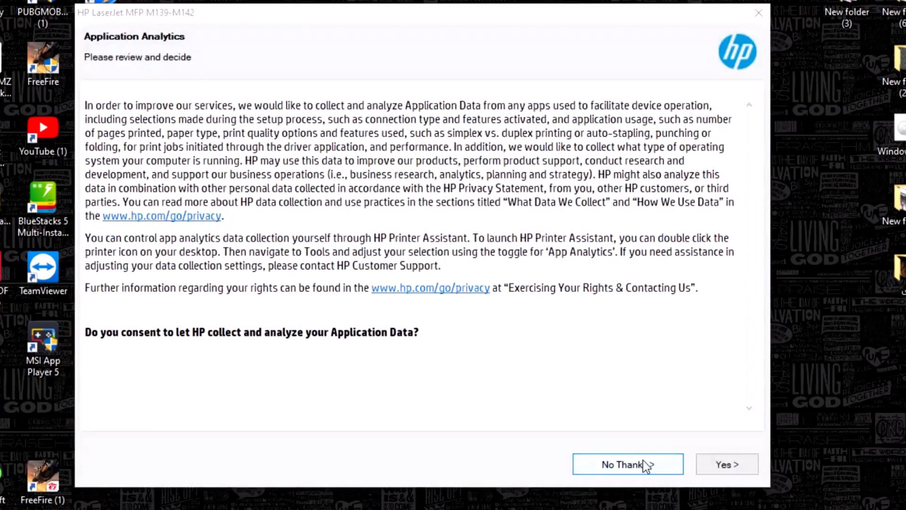
{"action": "left_click", "coordinate": [628, 464]}
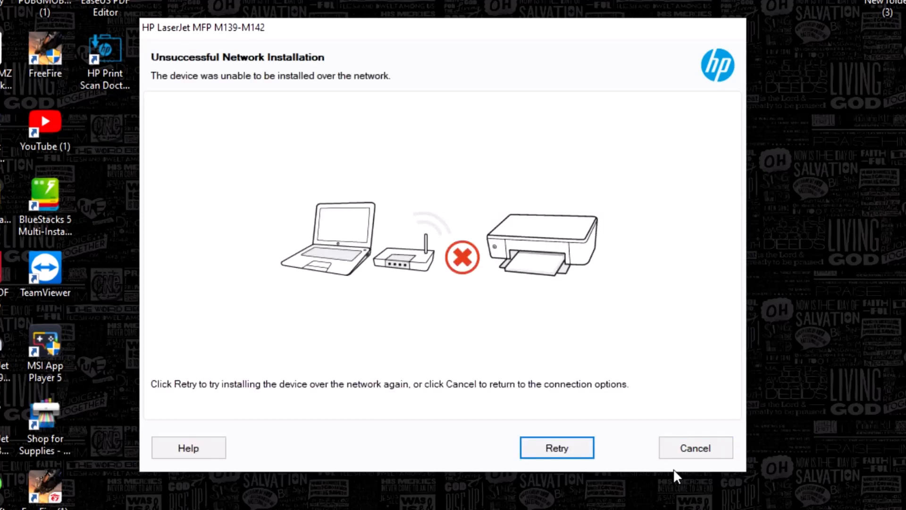
{"action": "left_click", "coordinate": [556, 448]}
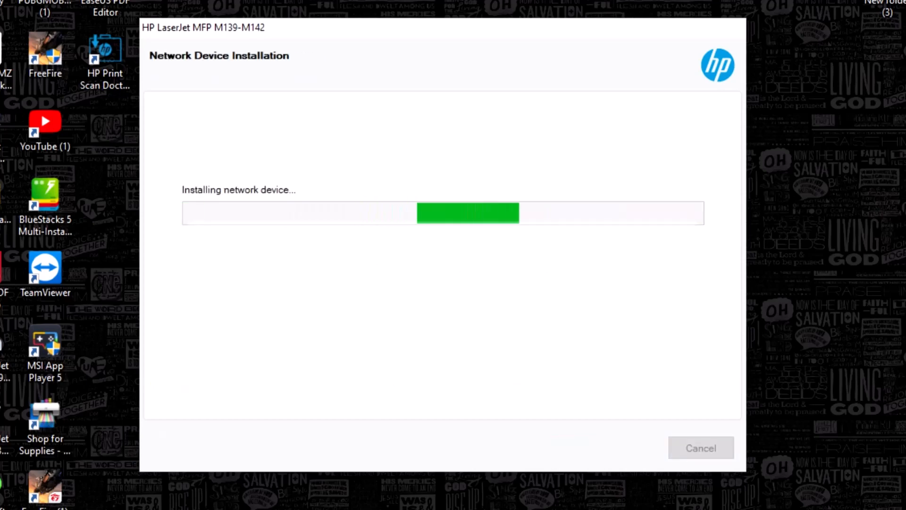